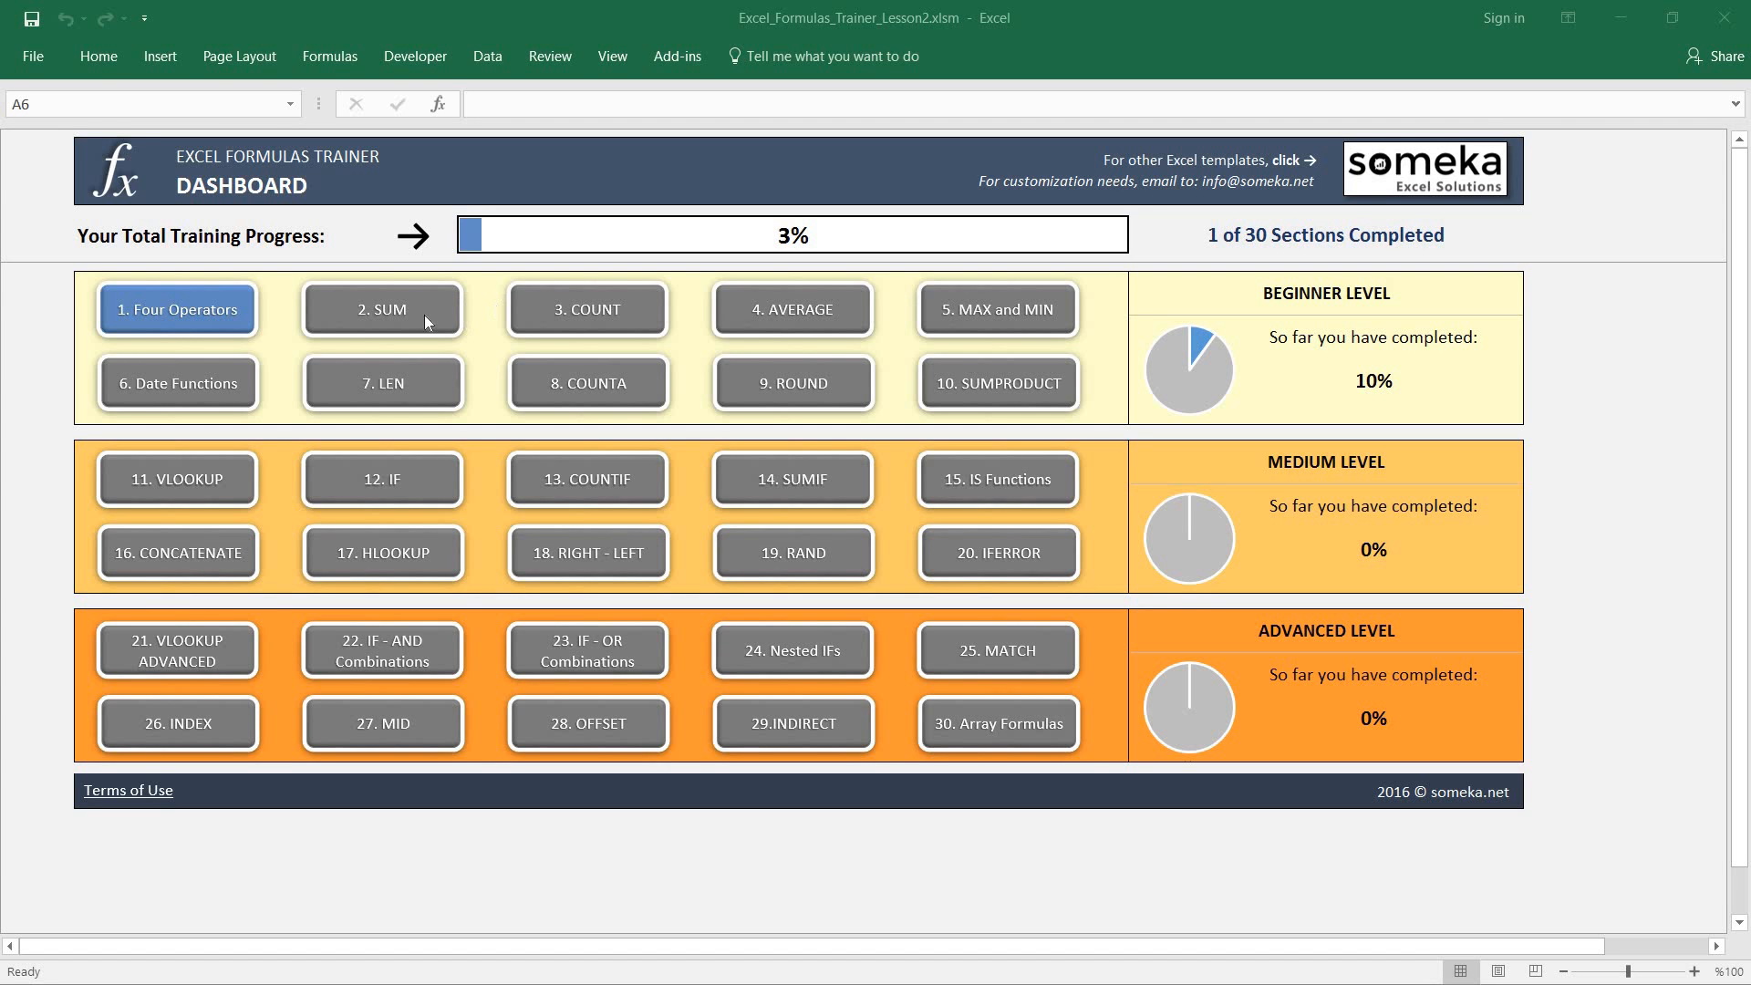
mouse_move(412, 337)
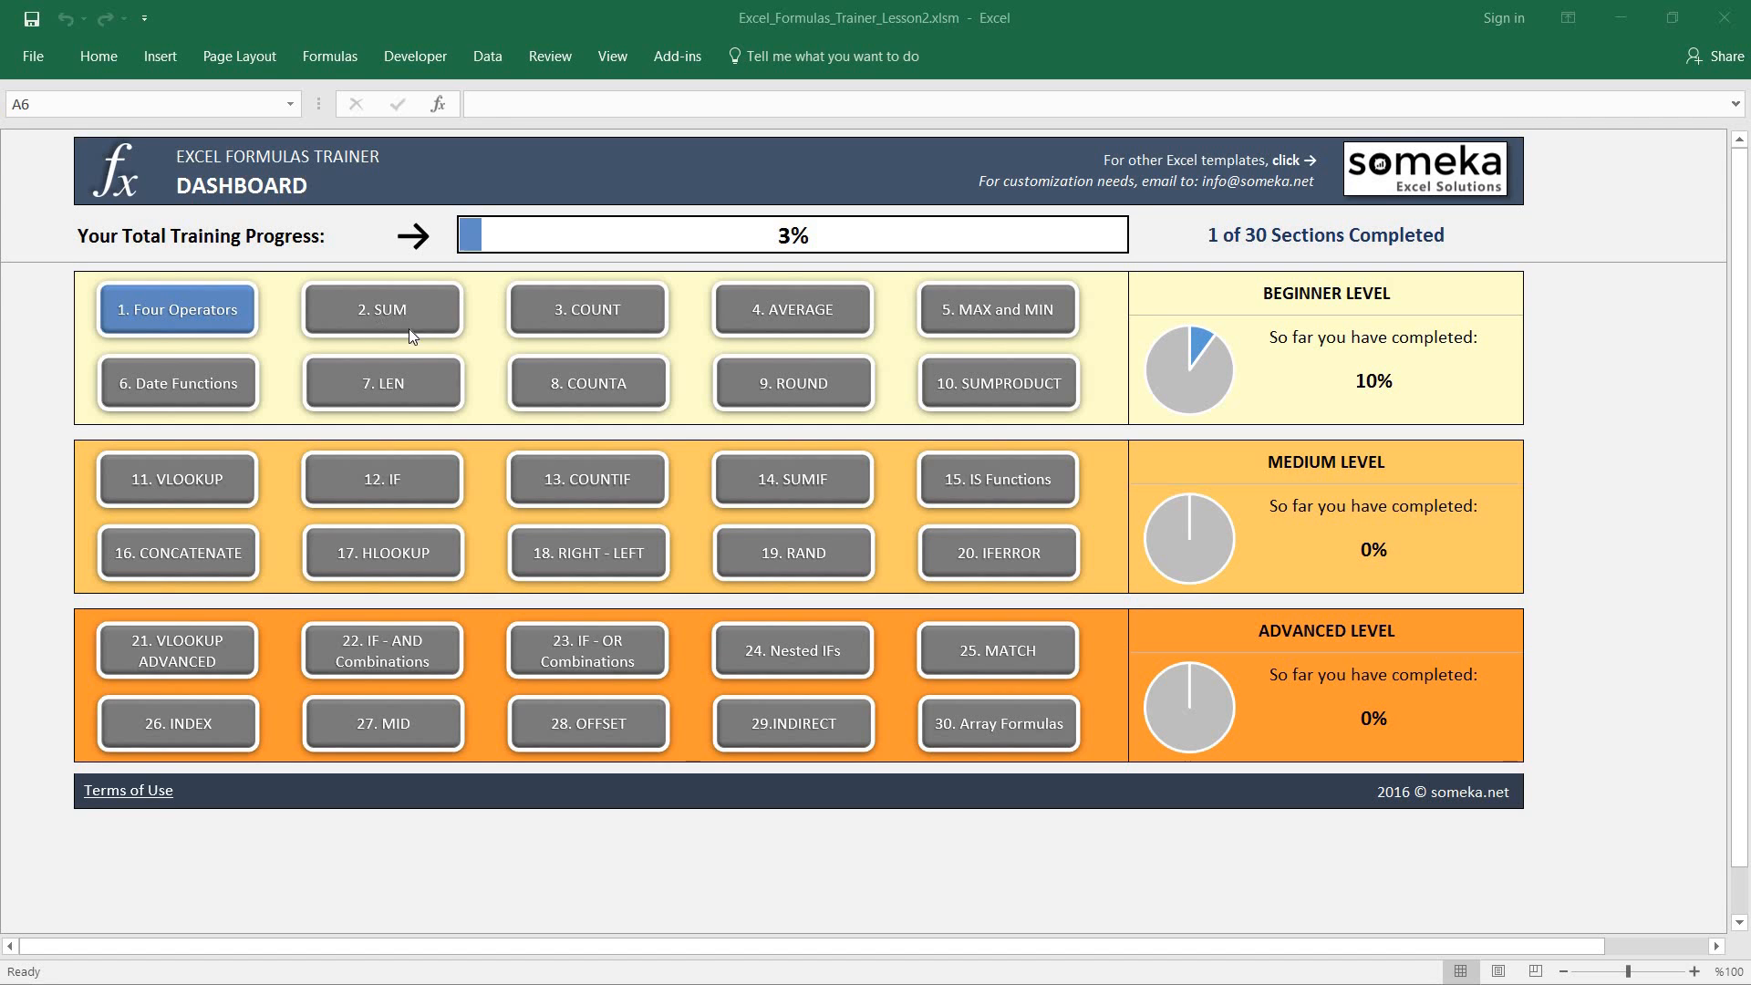
Open the 2. SUM lesson sheet from the trainer menu.
left_click(381, 309)
type("=SUM(D7:D16)")
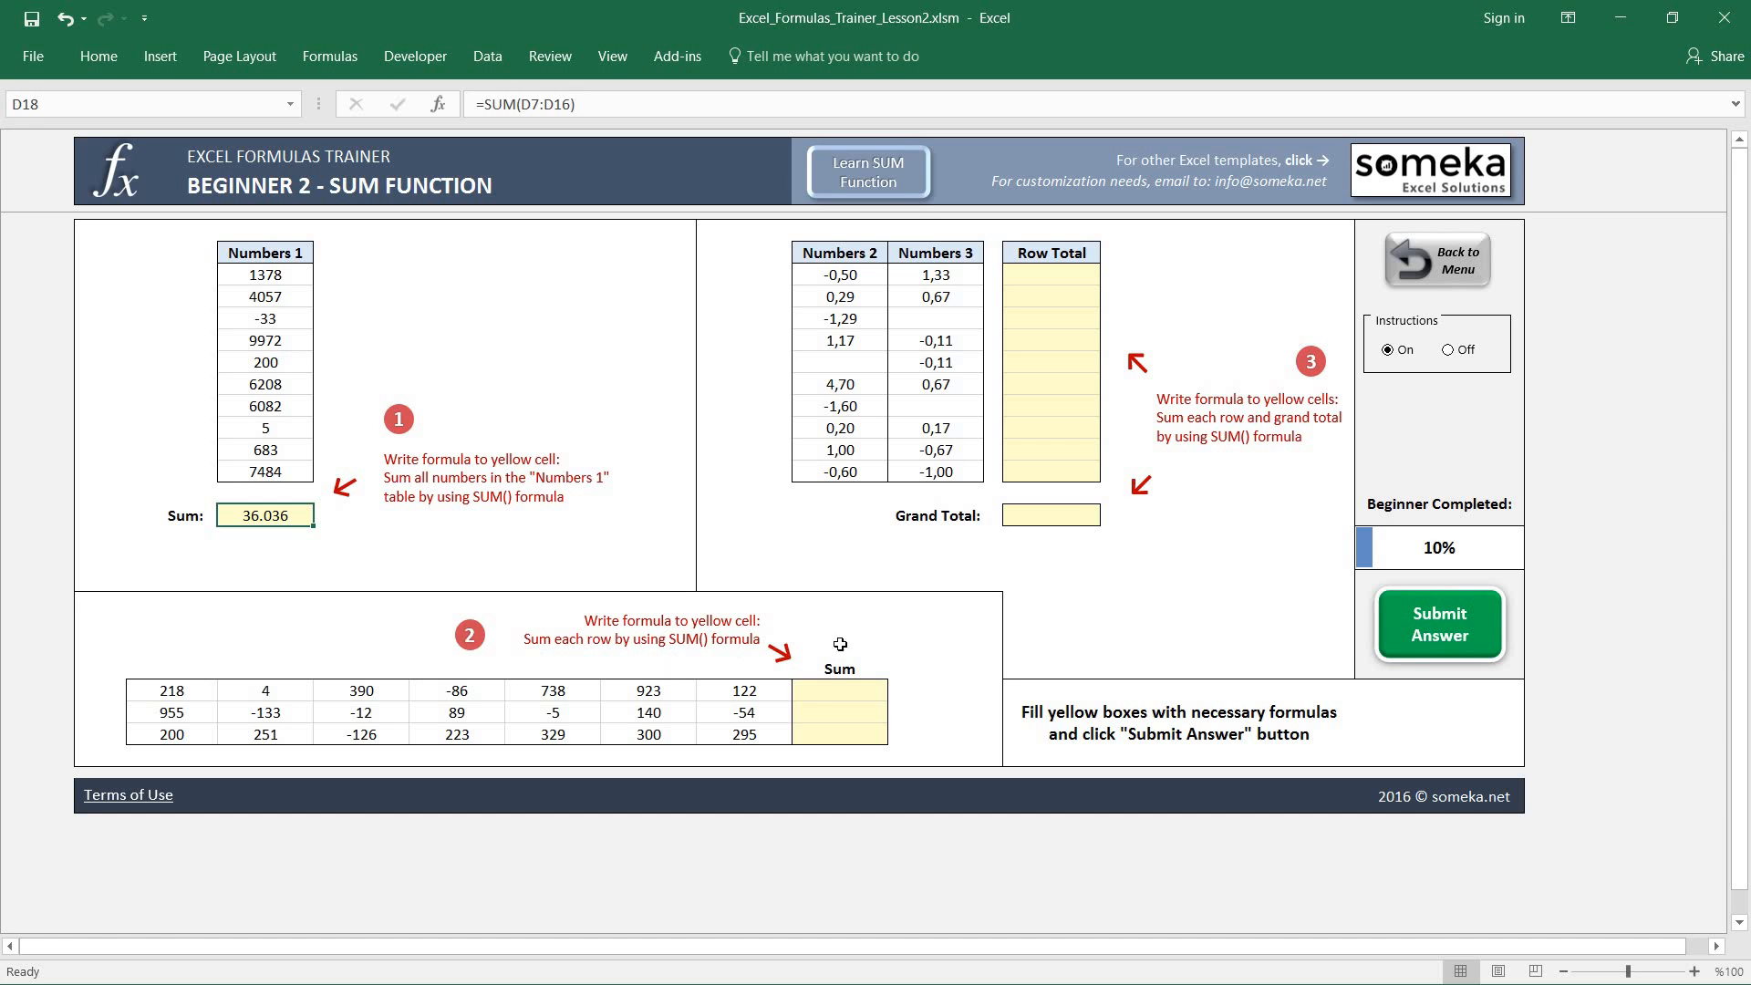
Start a SUM formula in the first yellow row Sum cell of task 2.
left_click(839, 690)
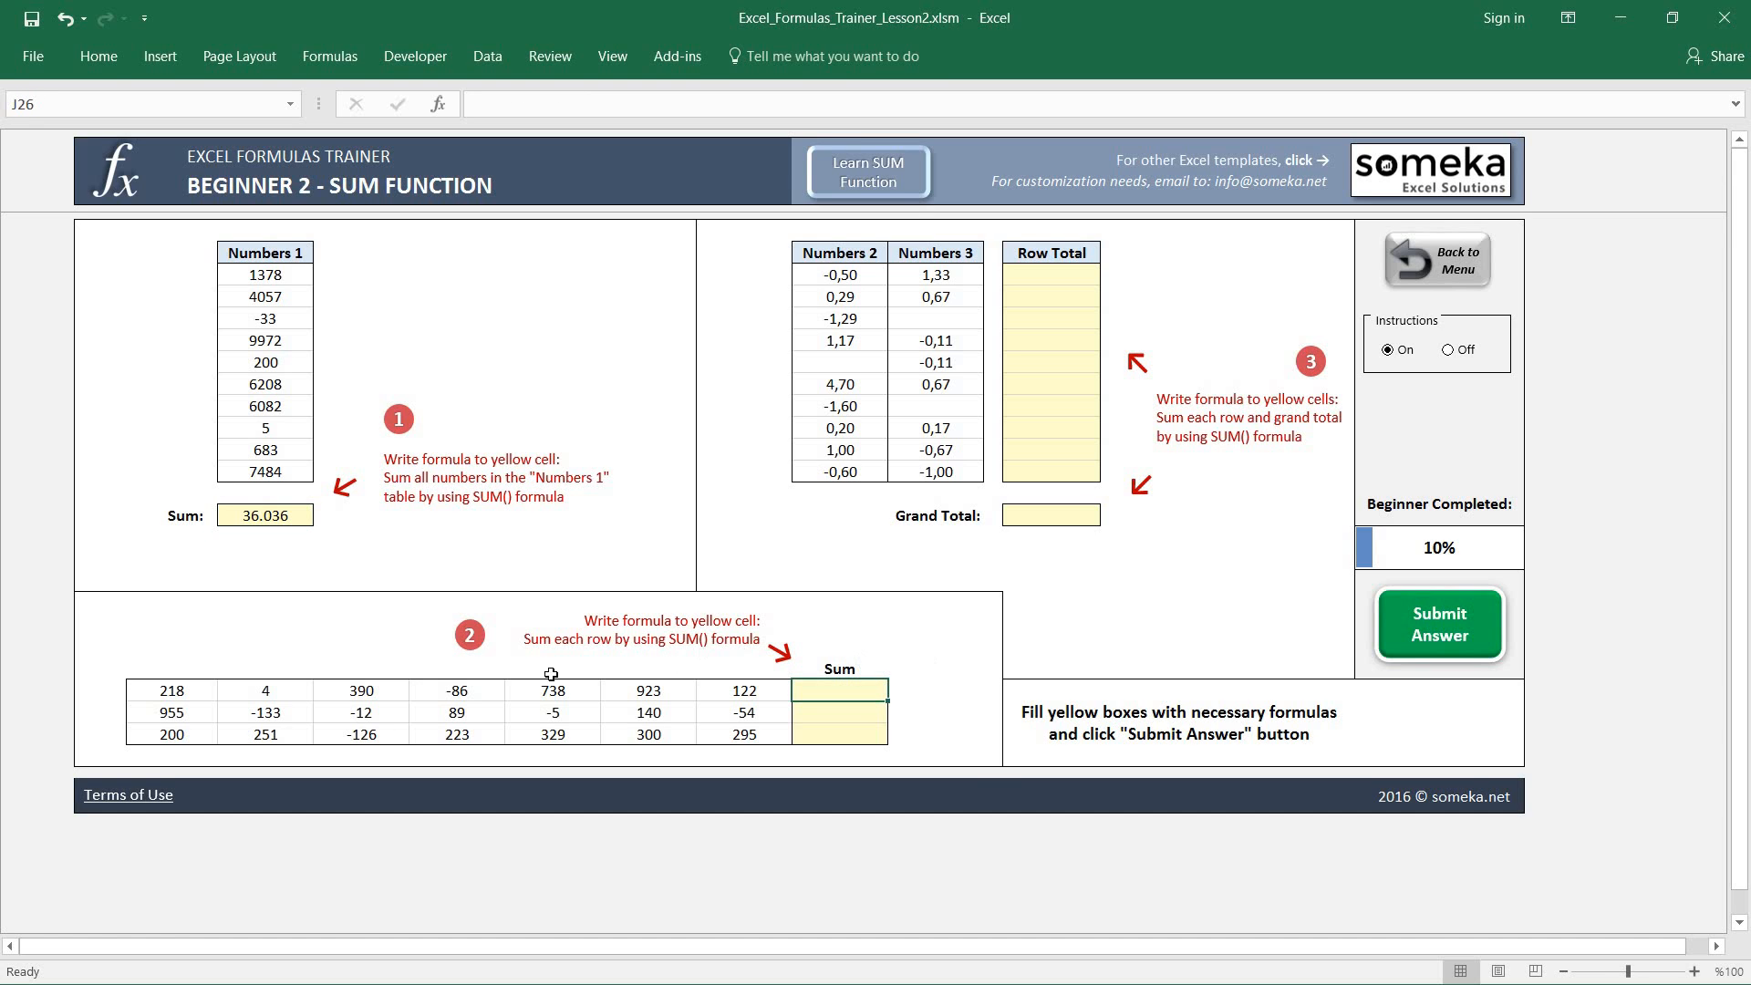
mouse_move(198, 680)
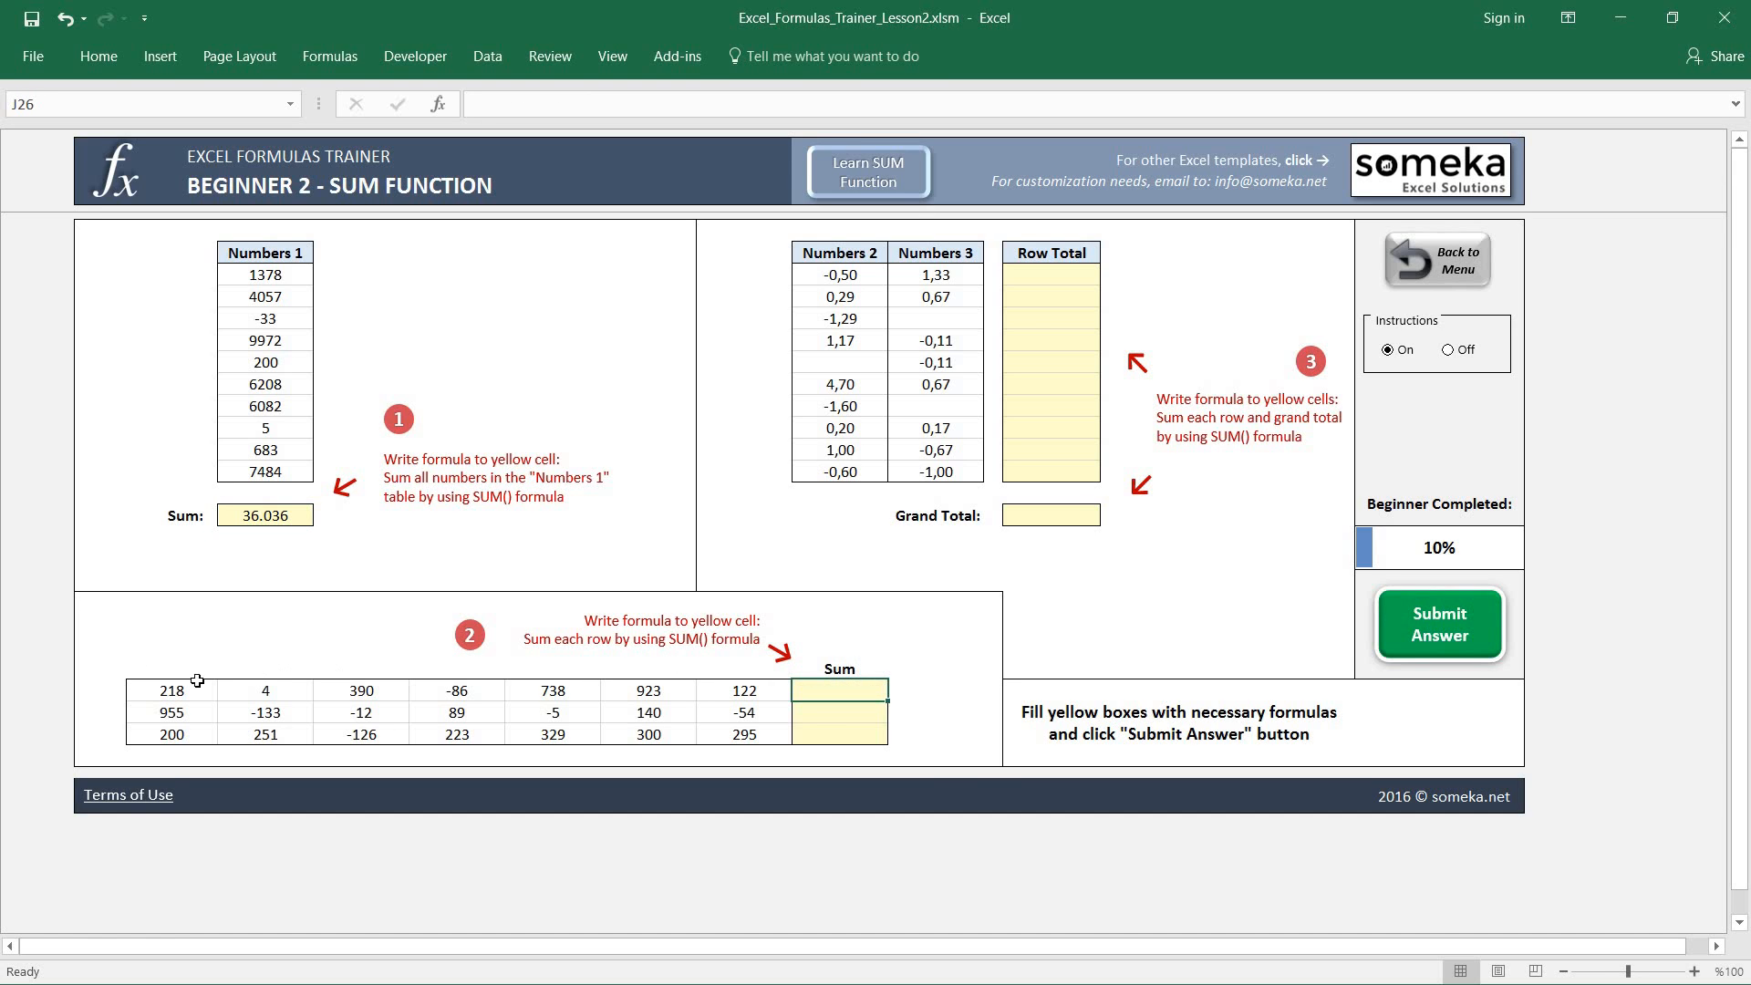
mouse_move(951, 667)
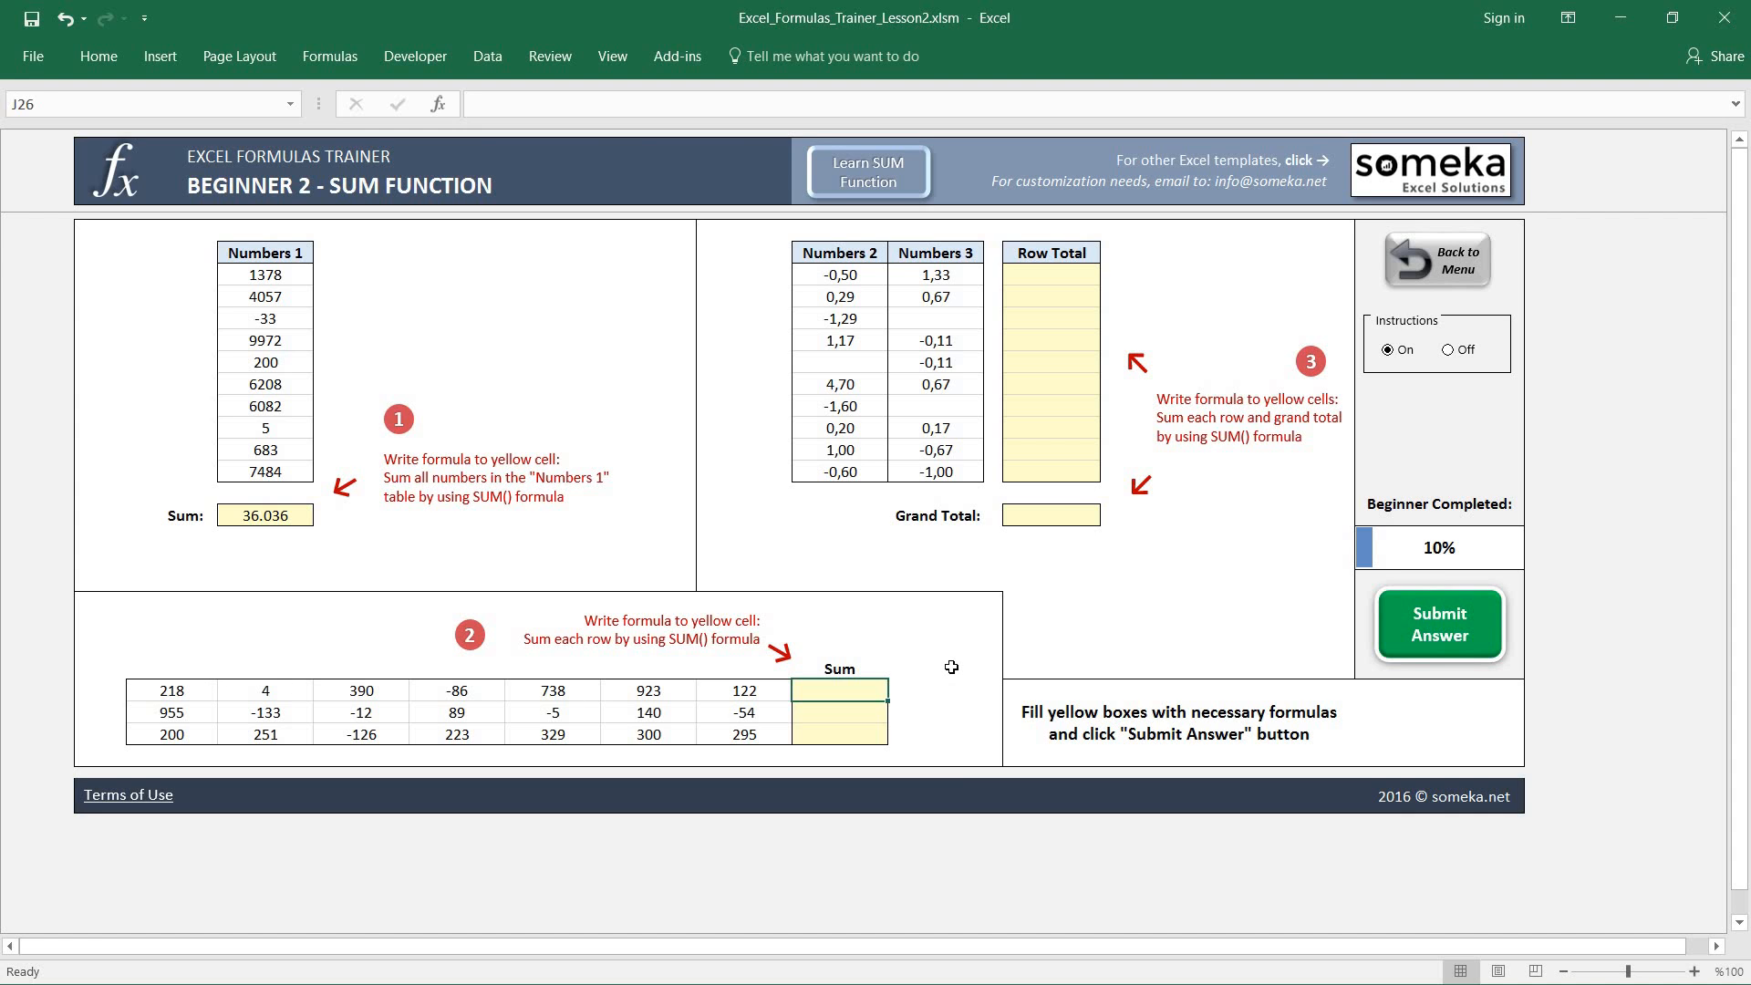
type("=sum")
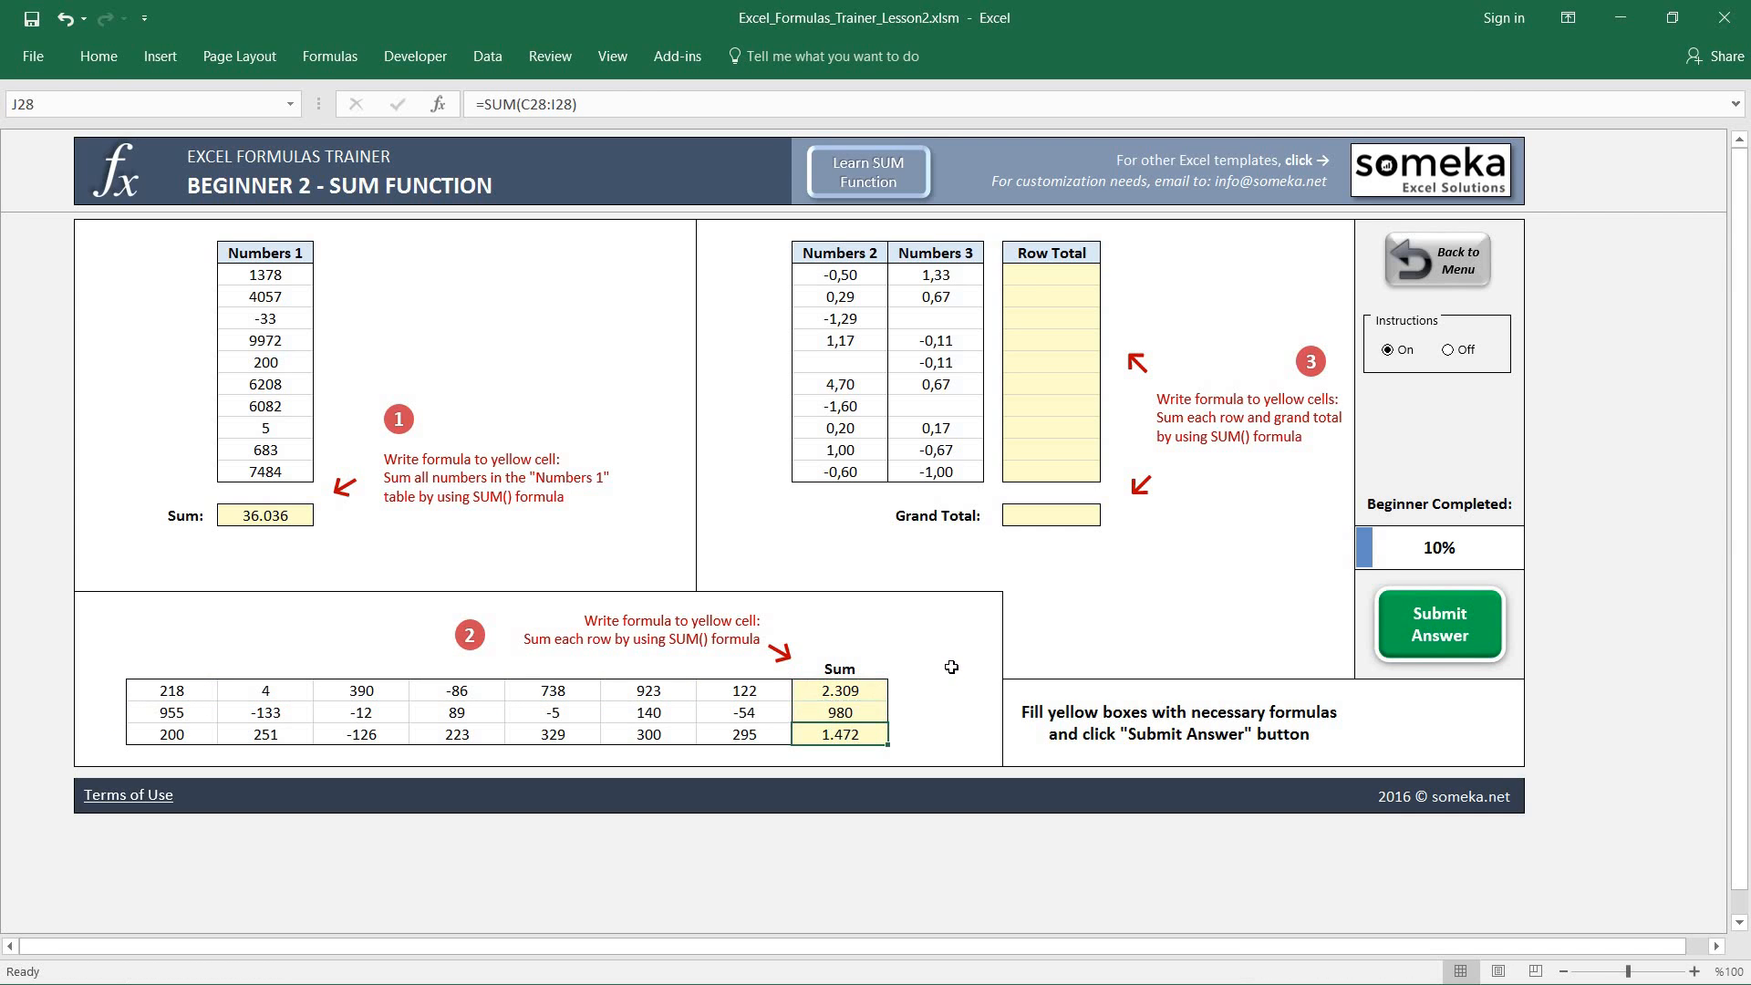
mouse_move(1258, 339)
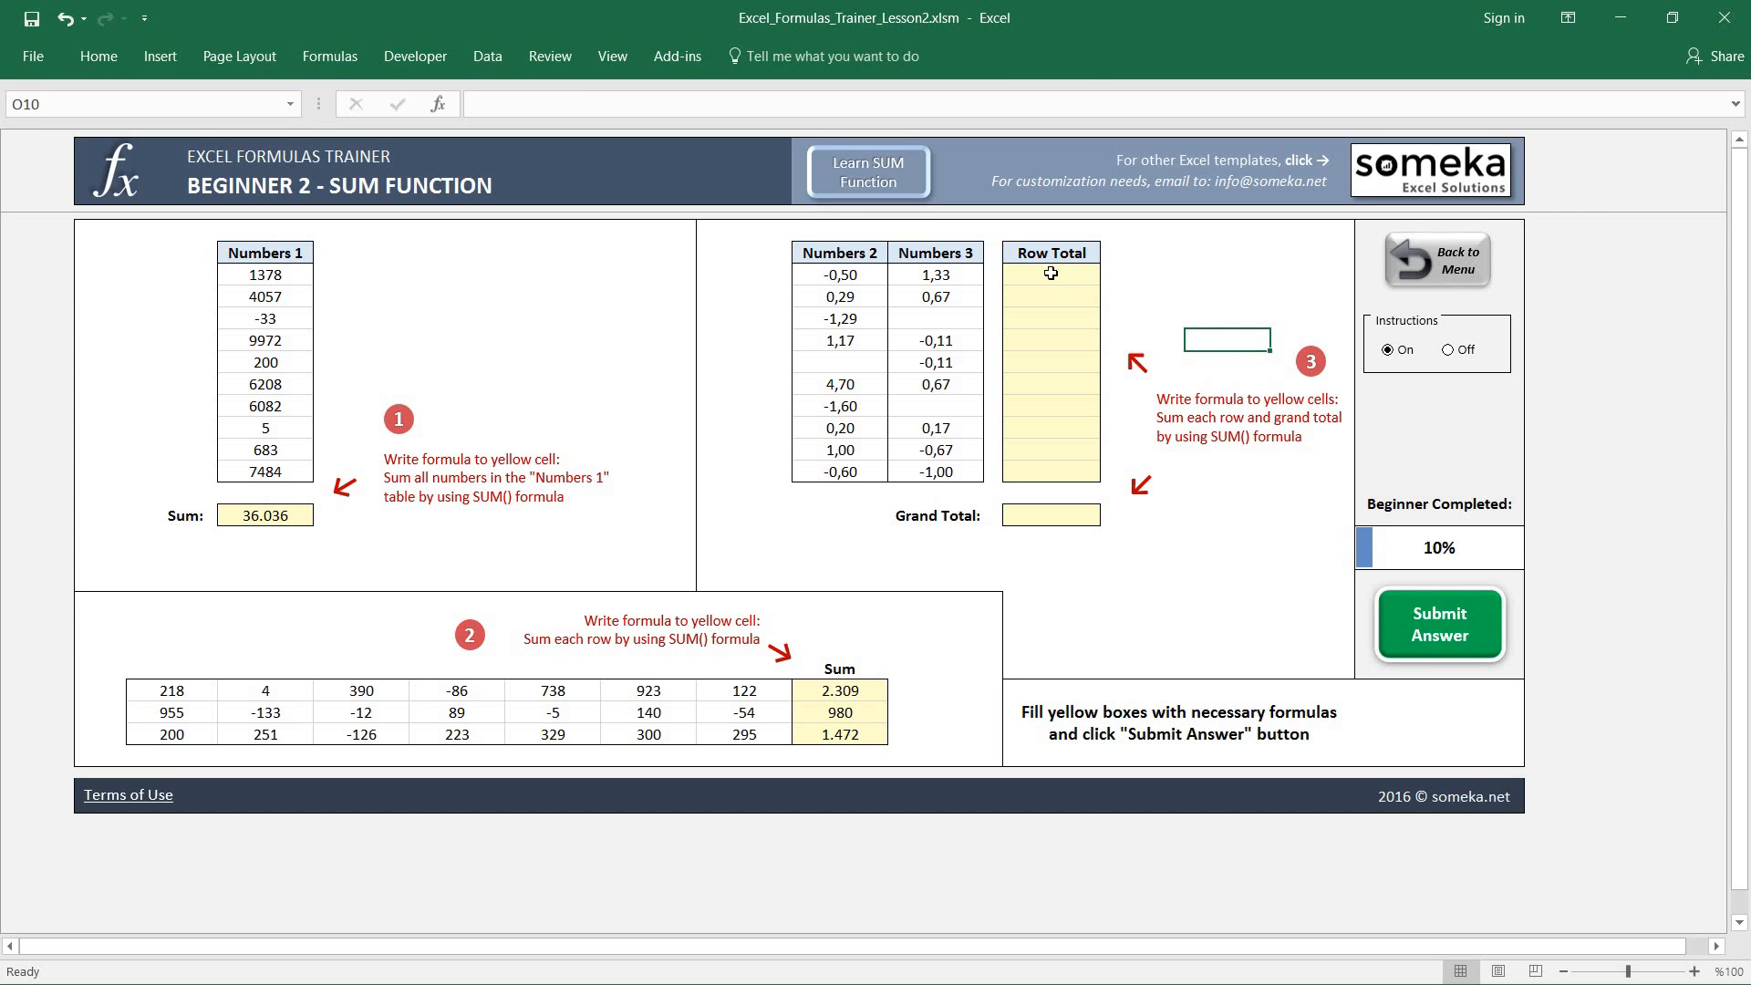
mouse_move(1243, 274)
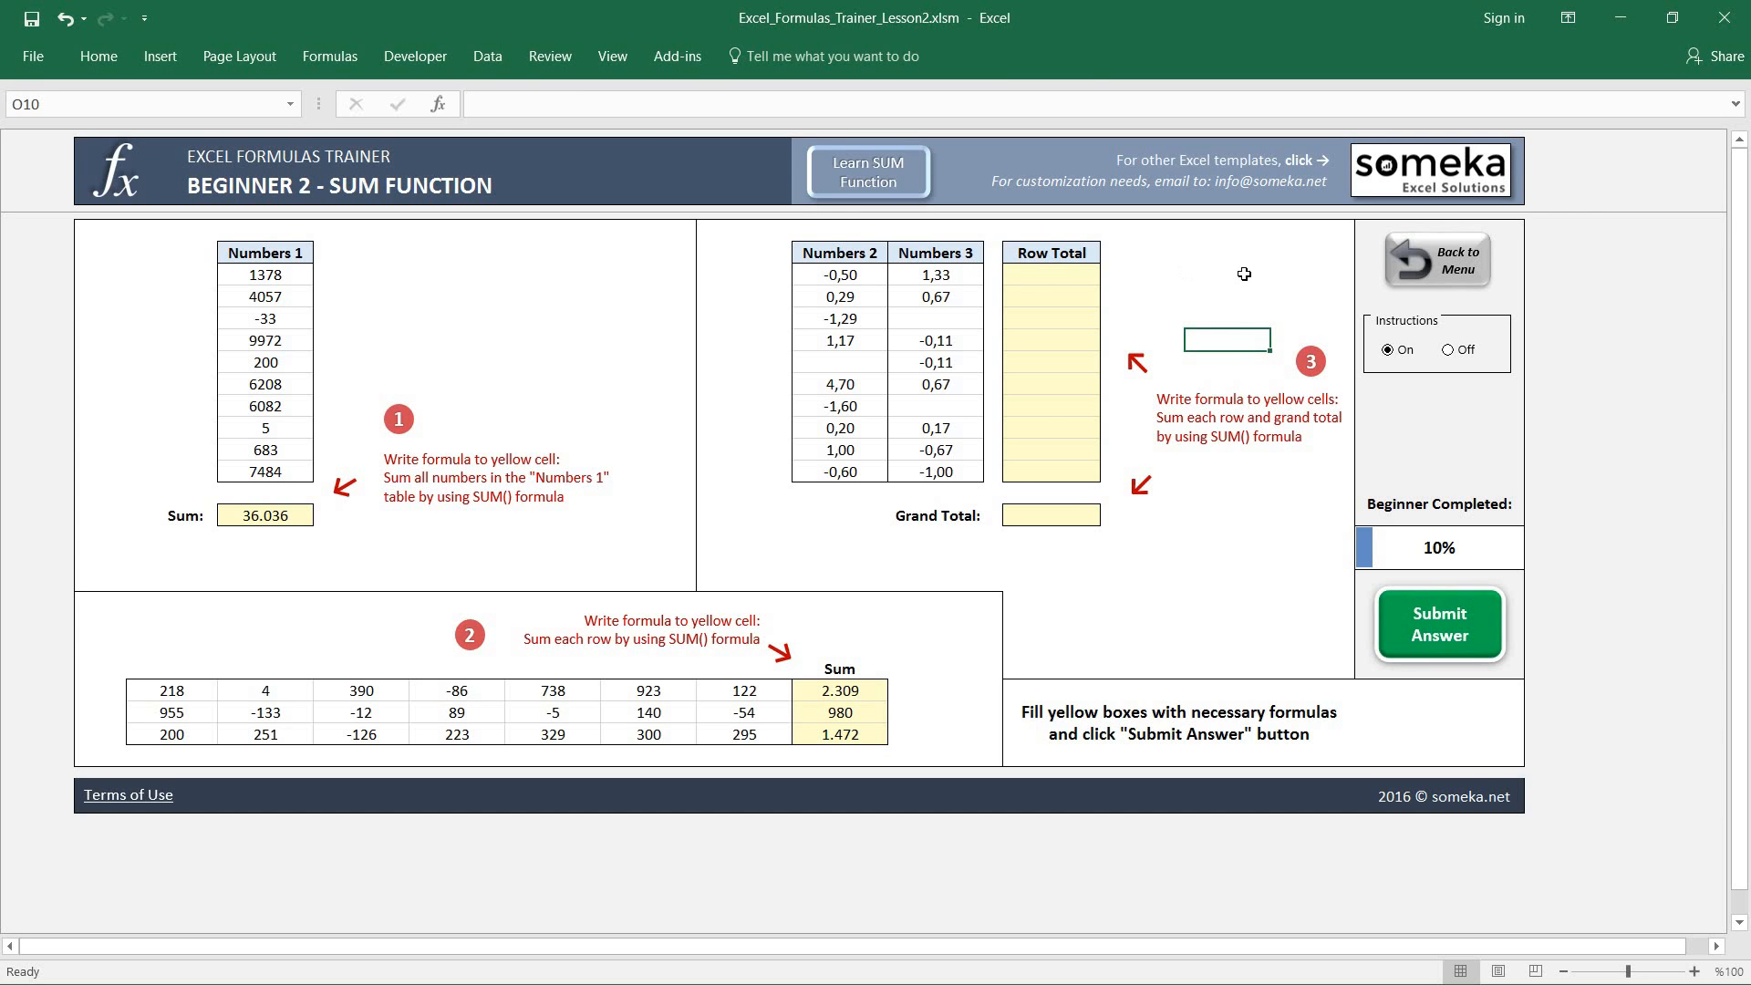
mouse_move(1060, 289)
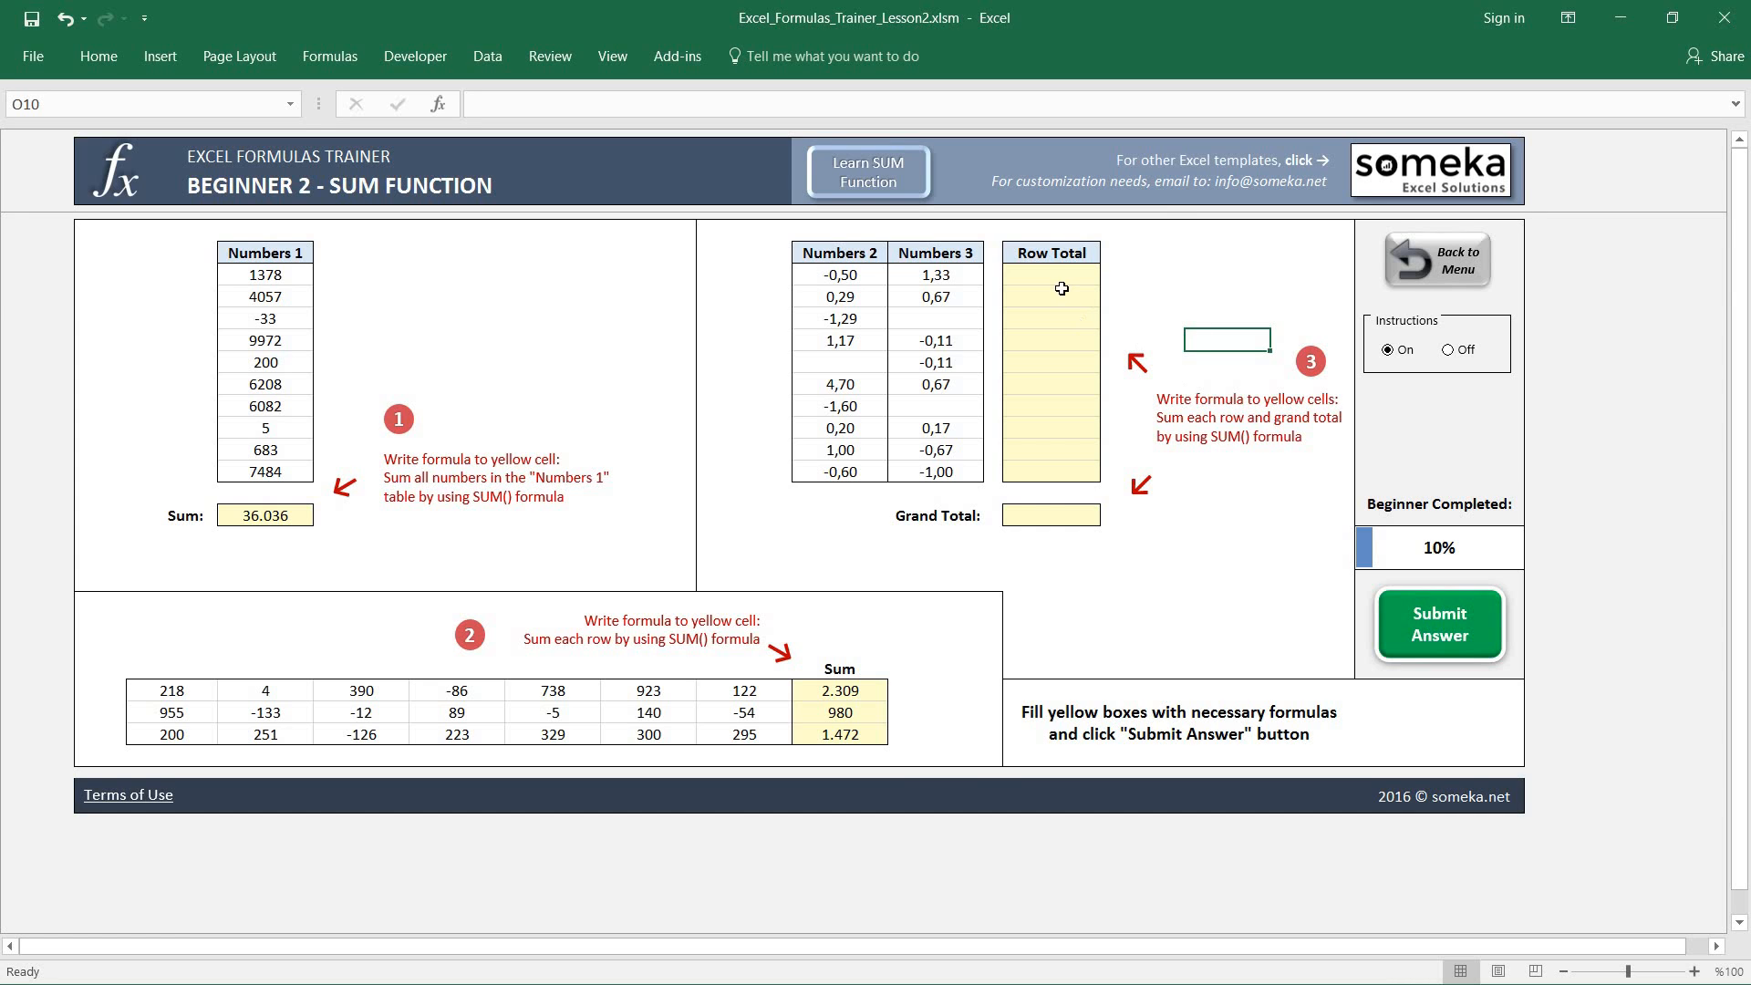
Enter =SUM(J7:K7) Row Total formulas and a =SUM(M7:M16) Grand Total giving 4,31.
left_click(1049, 274)
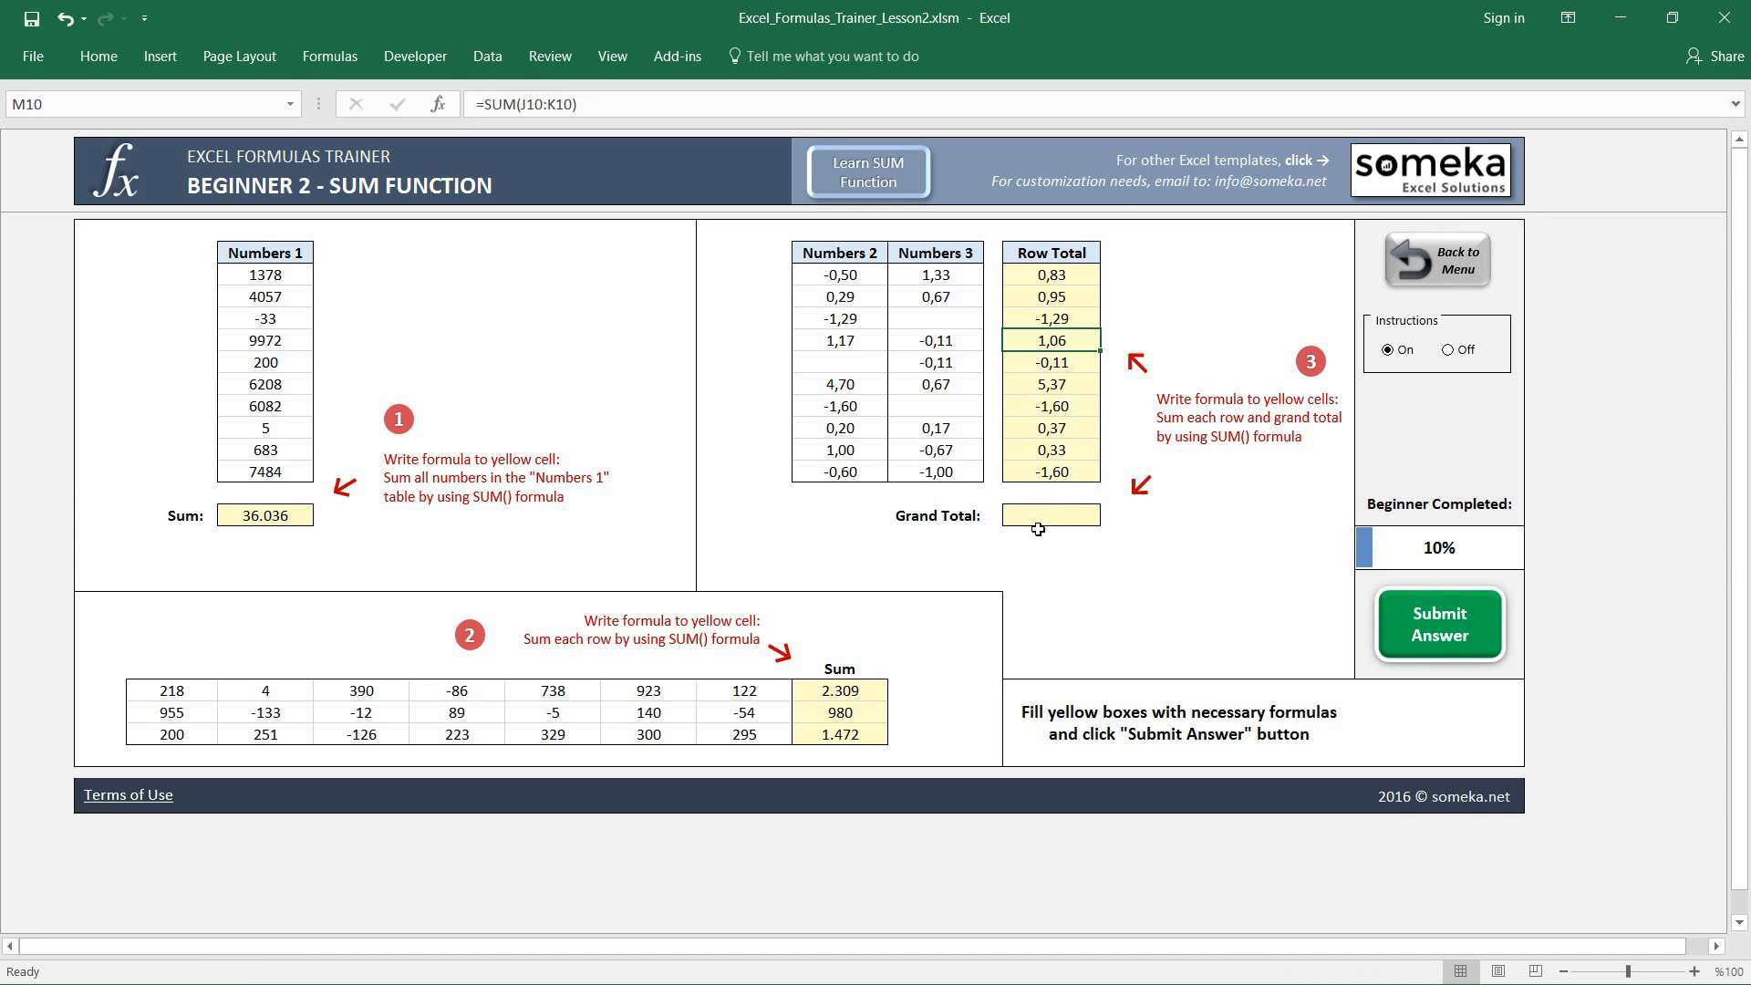
left_click(1049, 515)
type("=SUM(M7:M14")
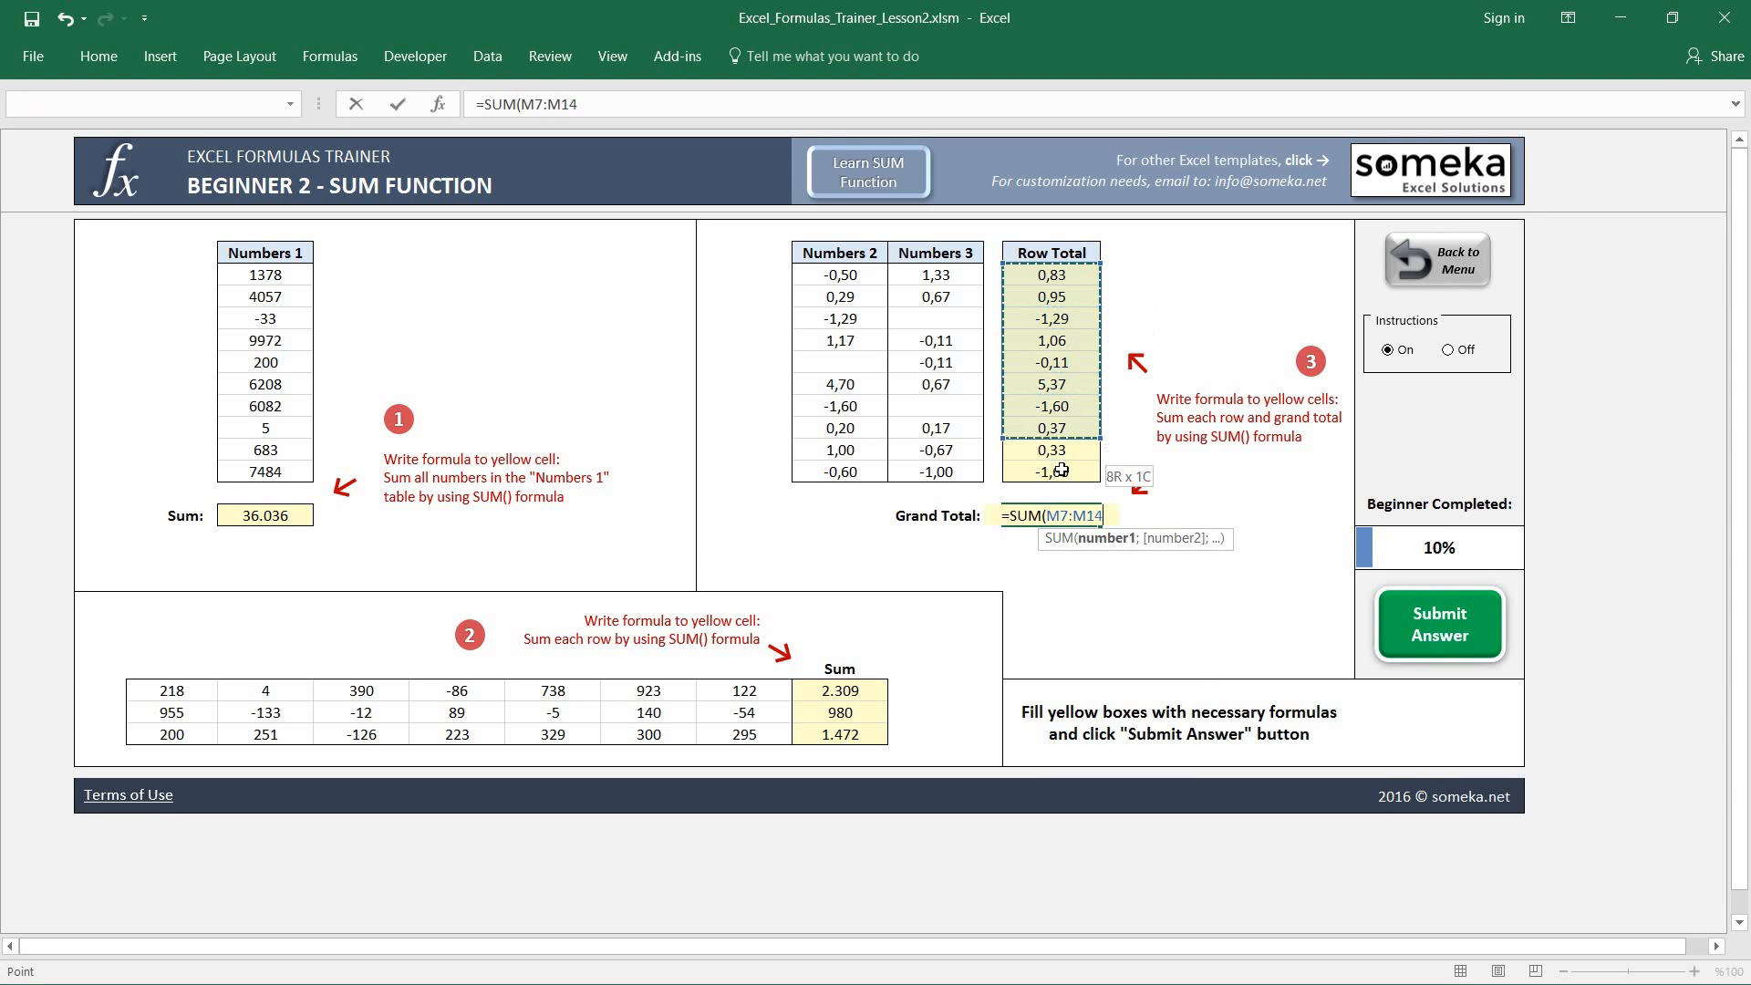
key("Return")
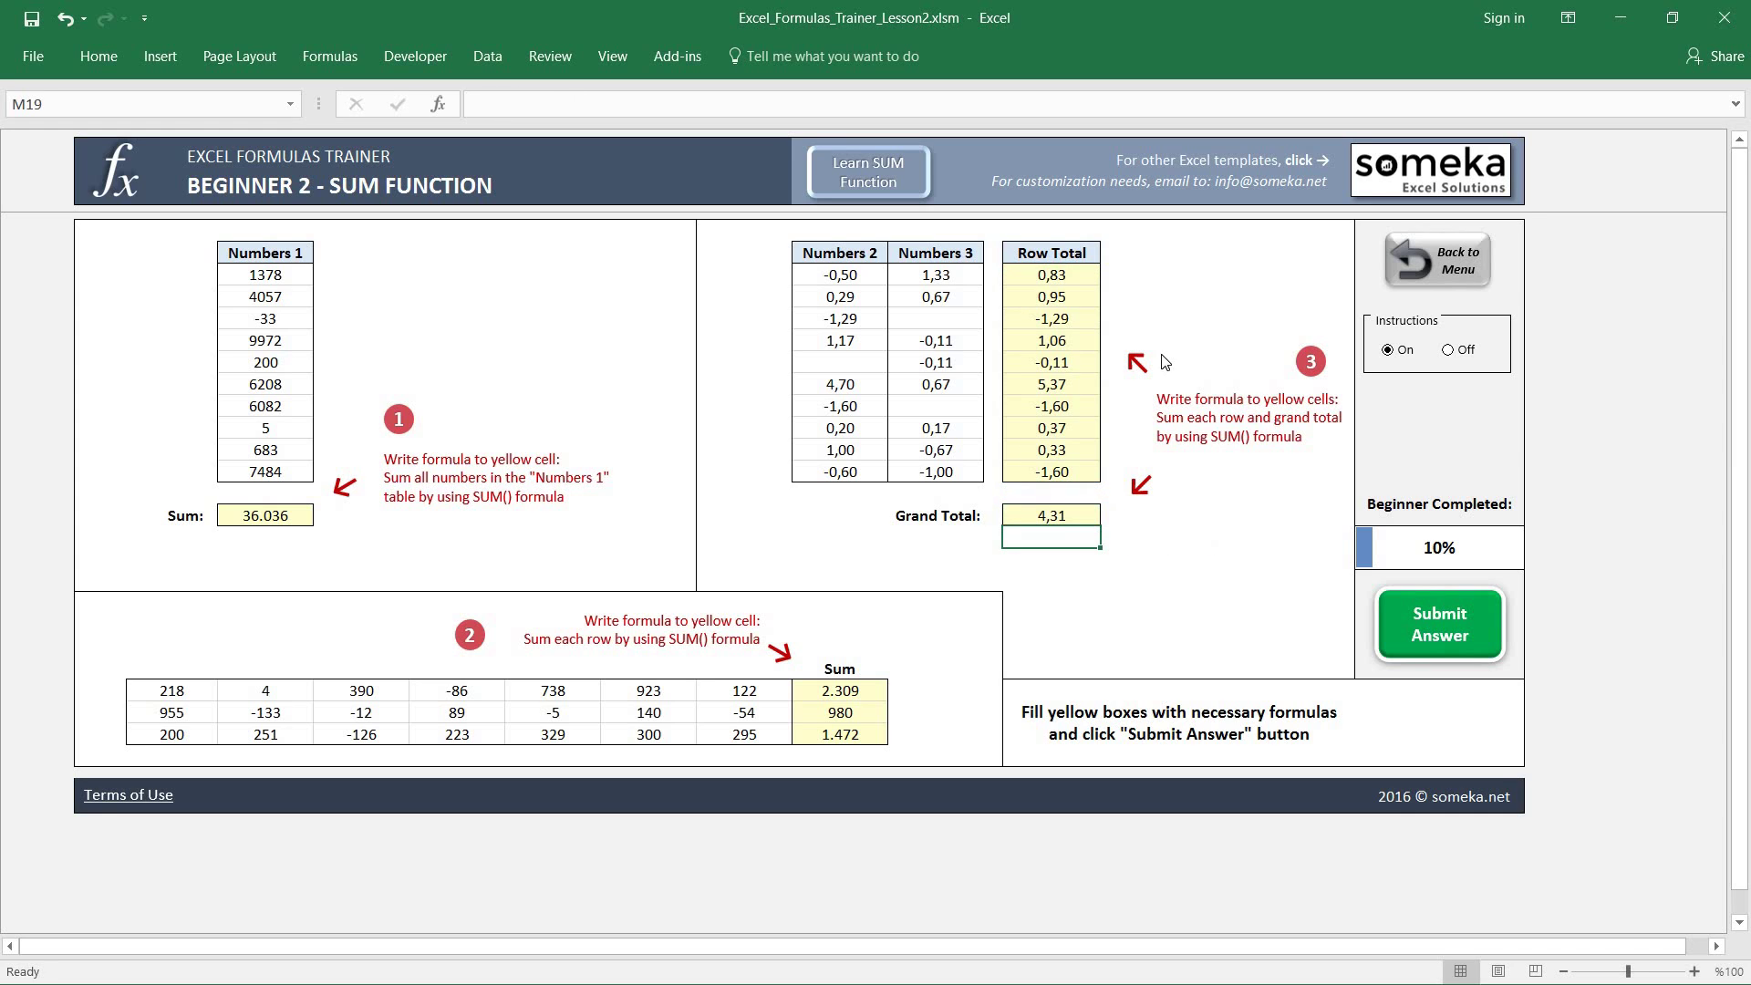
Submit the SUM lesson answers and return to the dashboard showing 7% progress.
left_click(1228, 558)
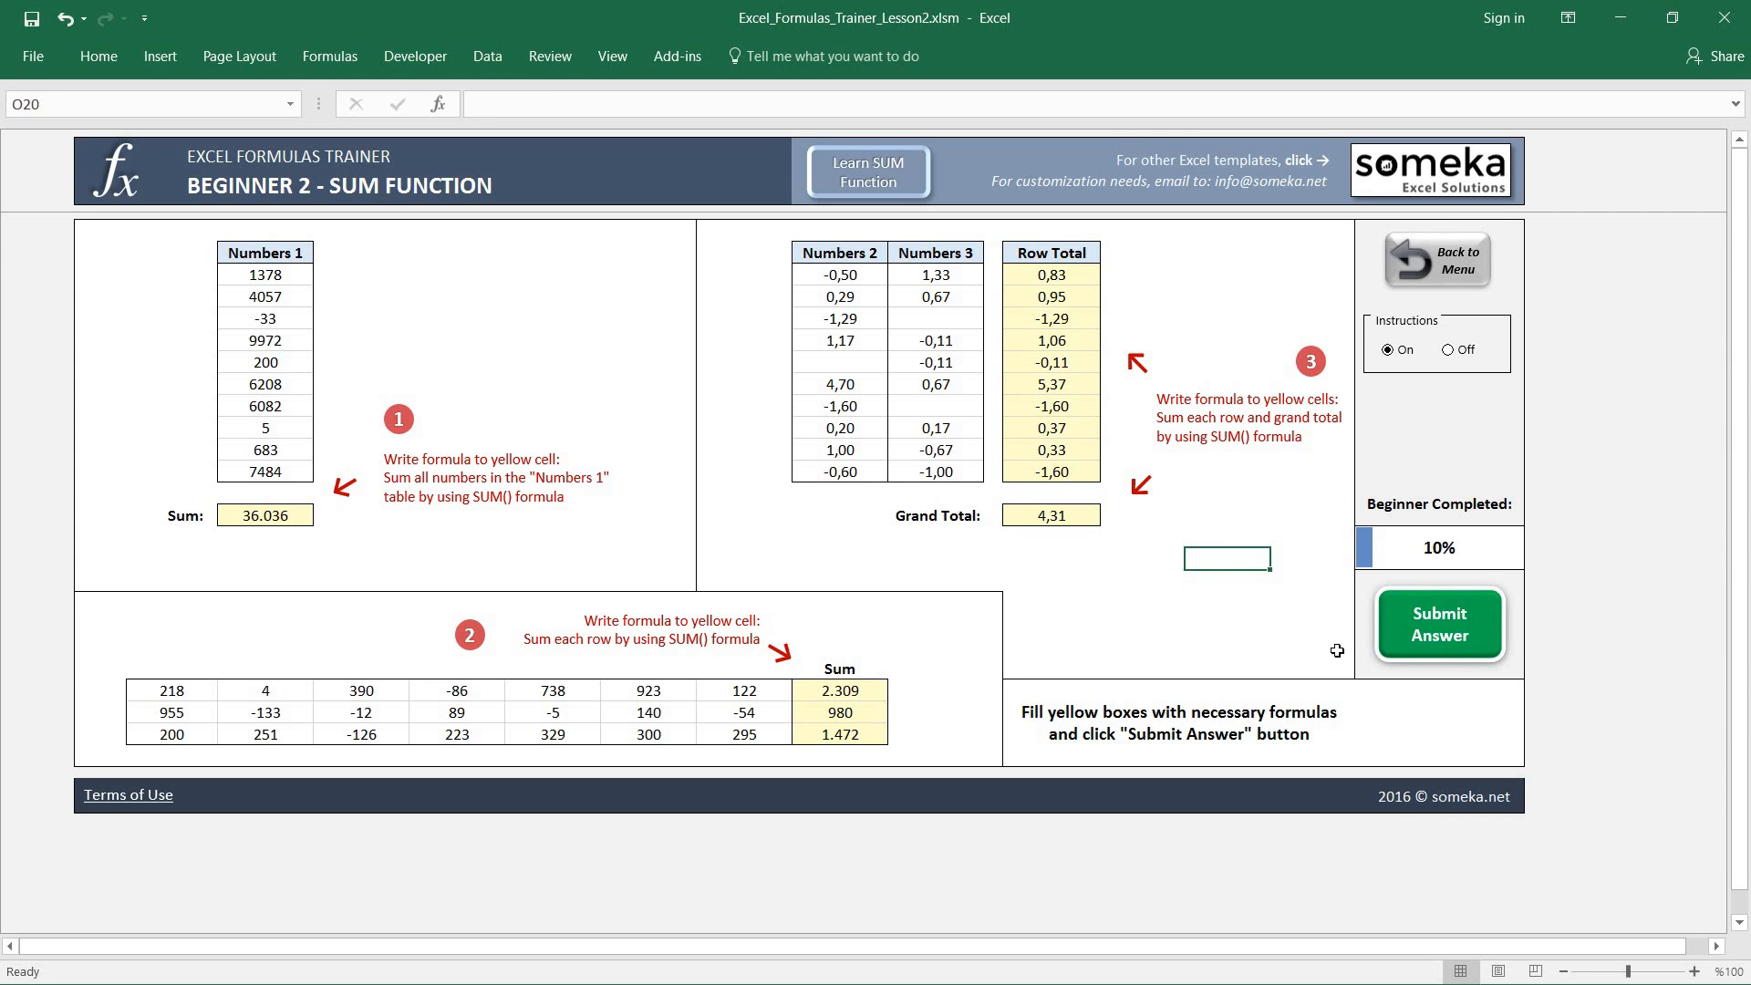
left_click(1438, 623)
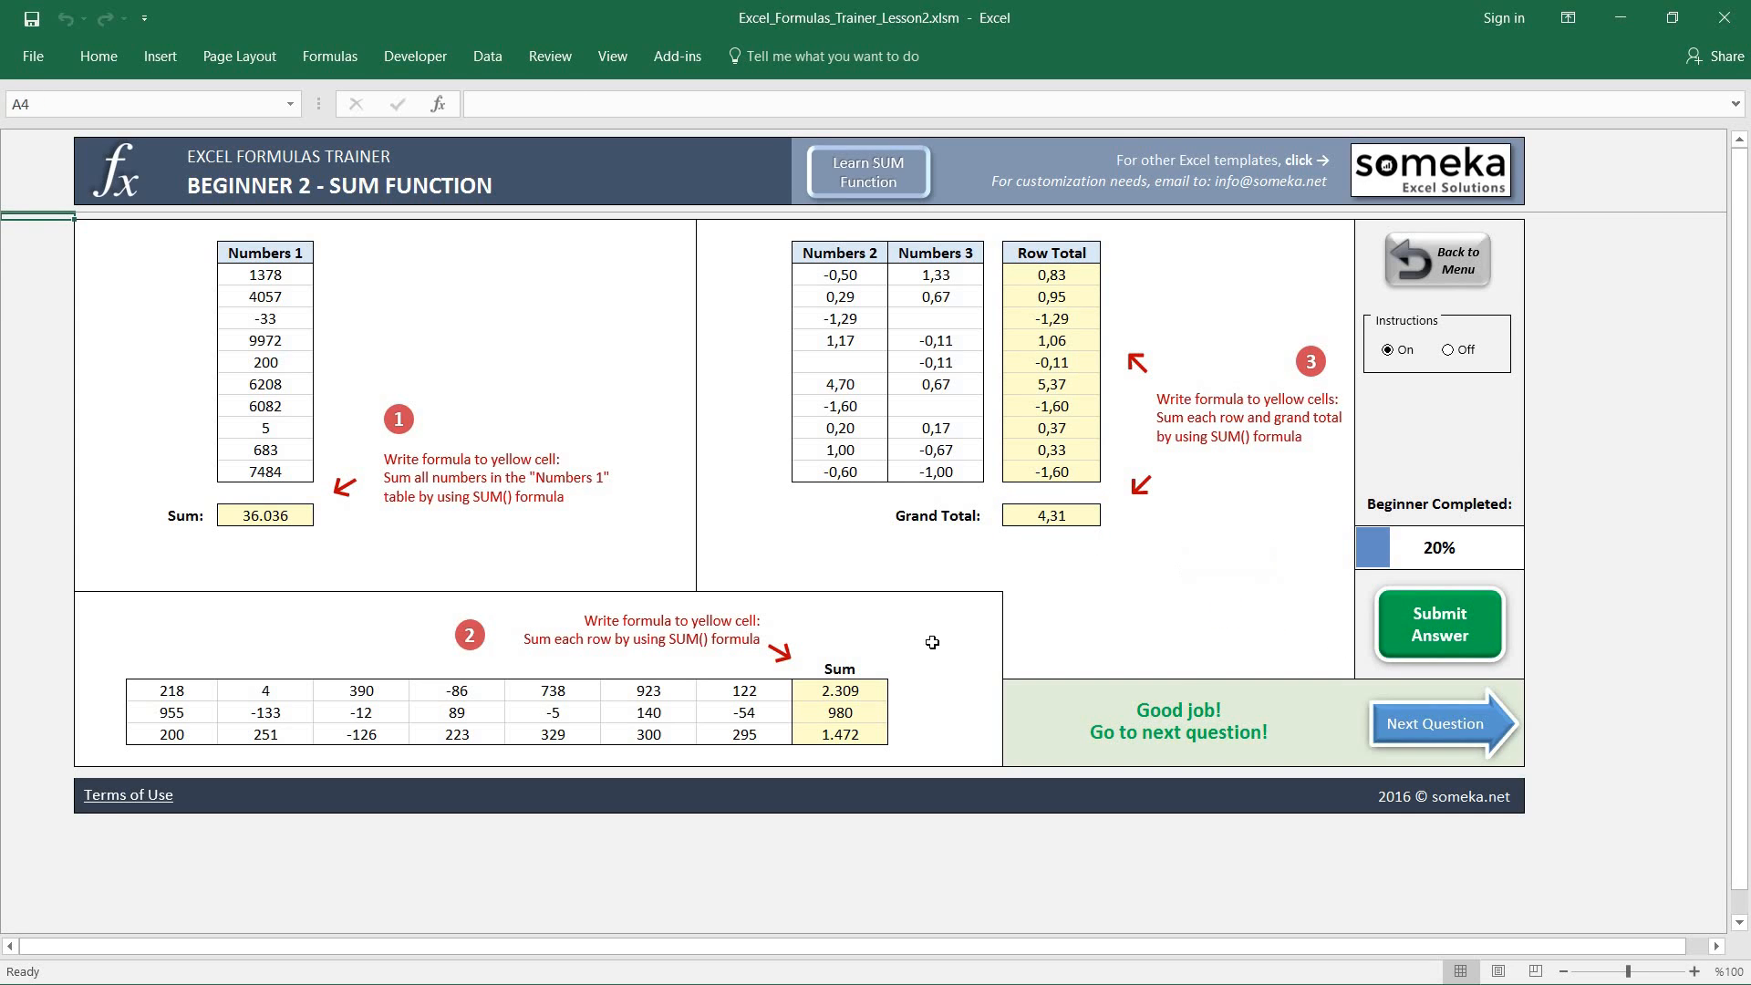
mouse_move(1453, 257)
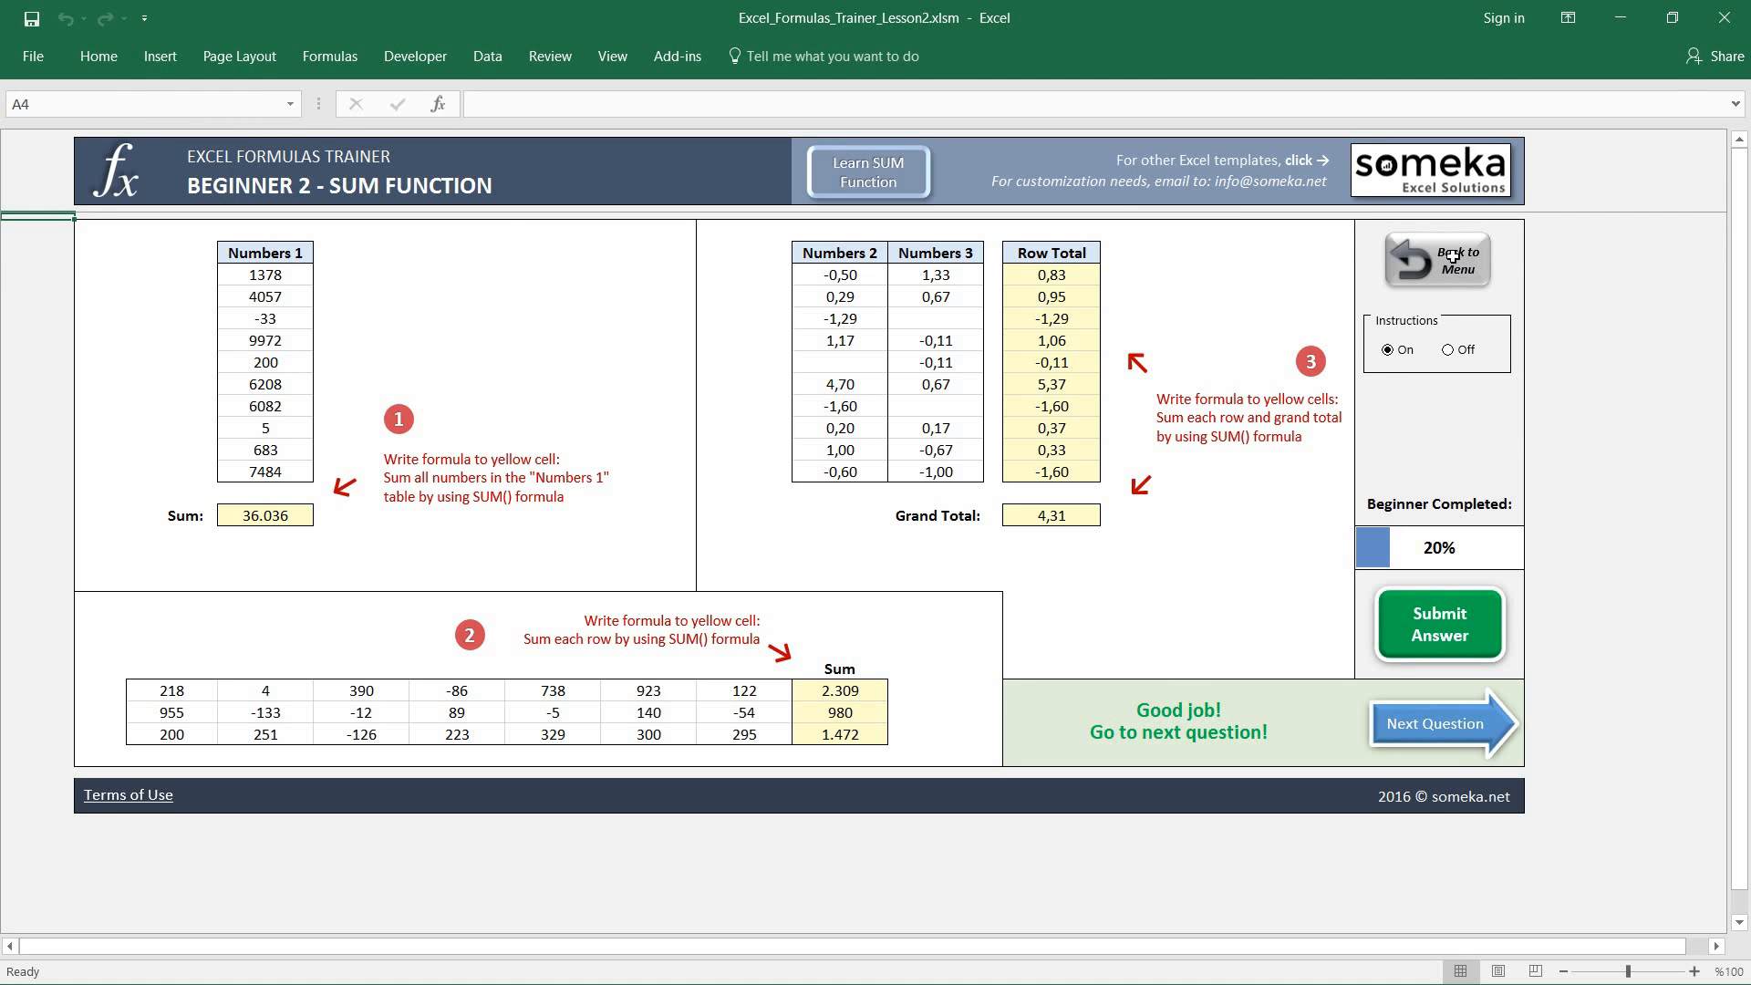
left_click(1436, 259)
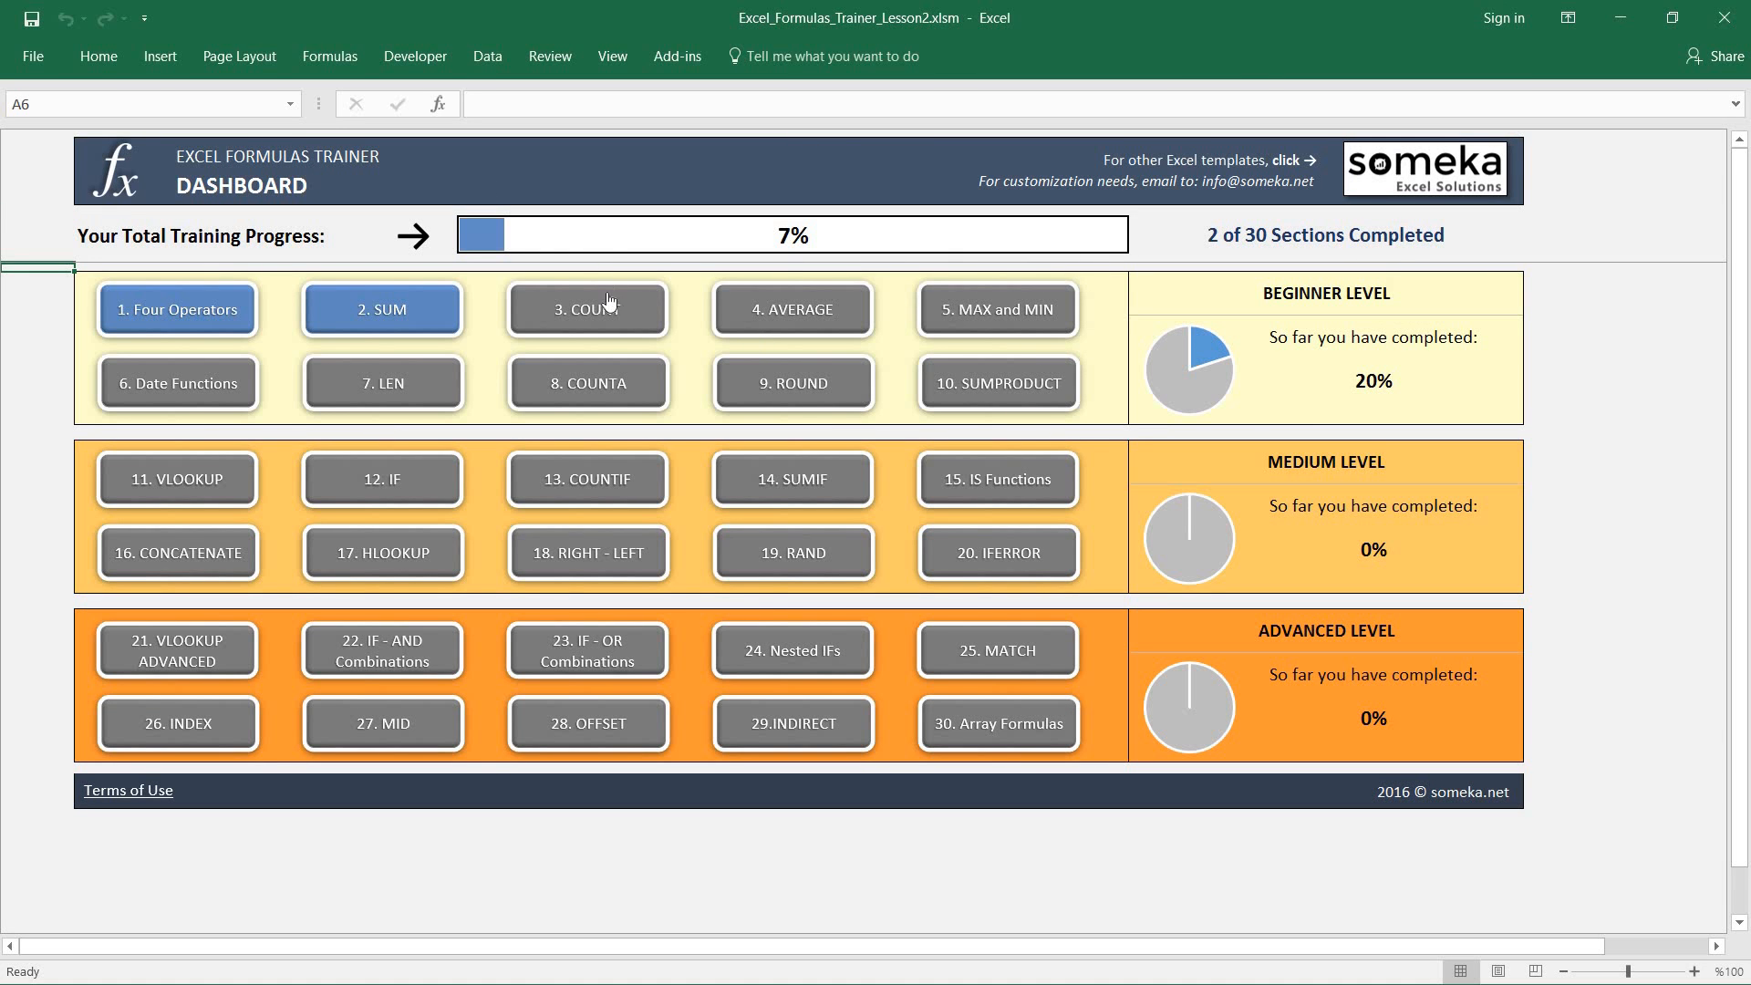
mouse_move(586, 309)
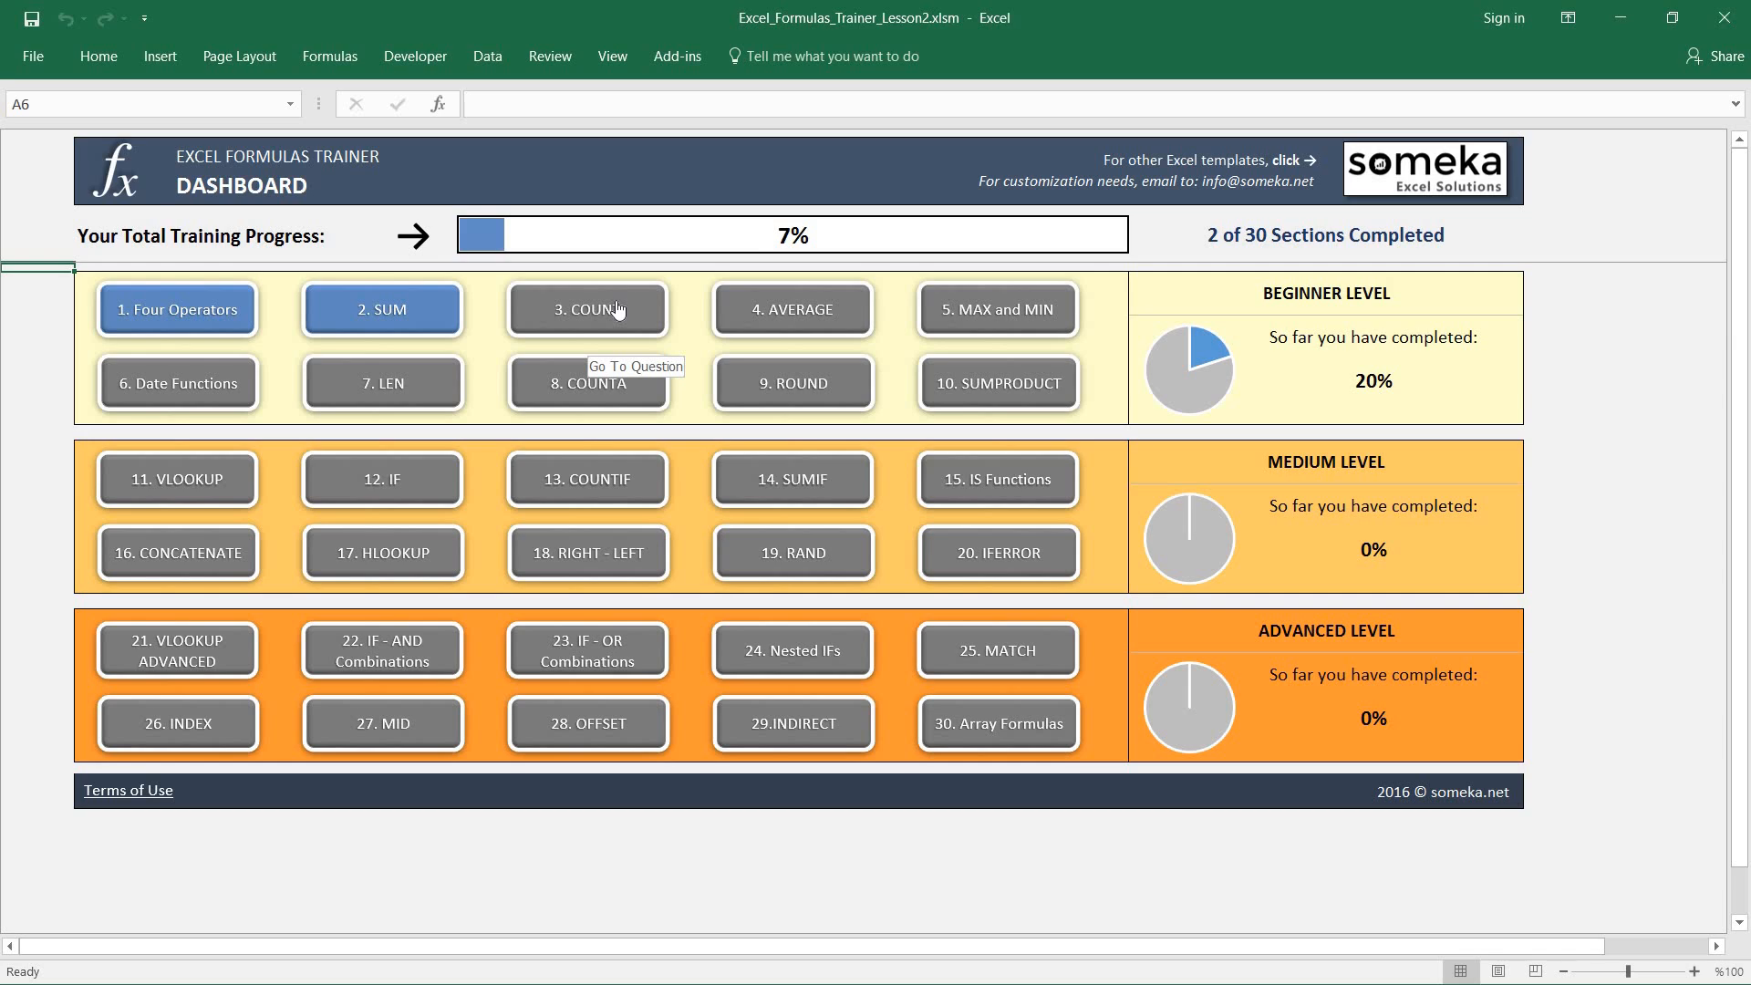